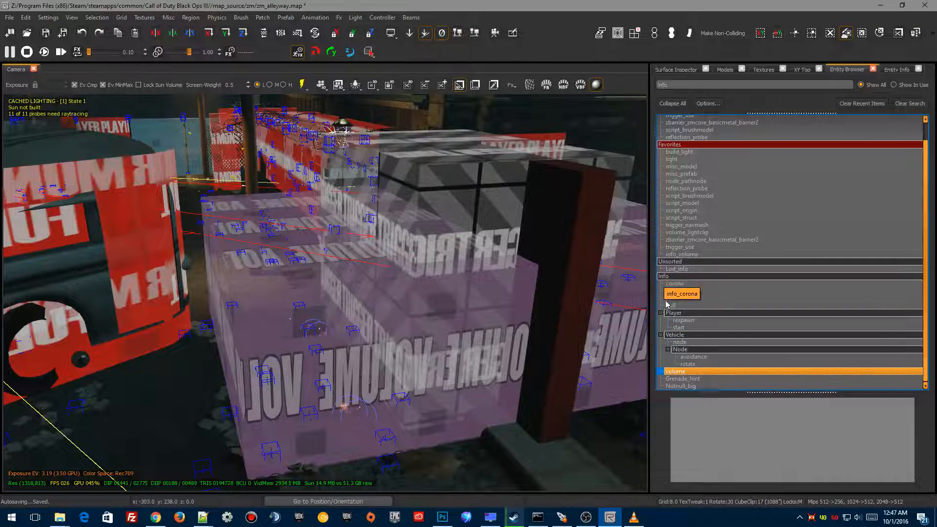
# Bring up the entity creation menu over the second area for the new info_volume.
pyautogui.rightClick(674, 371)
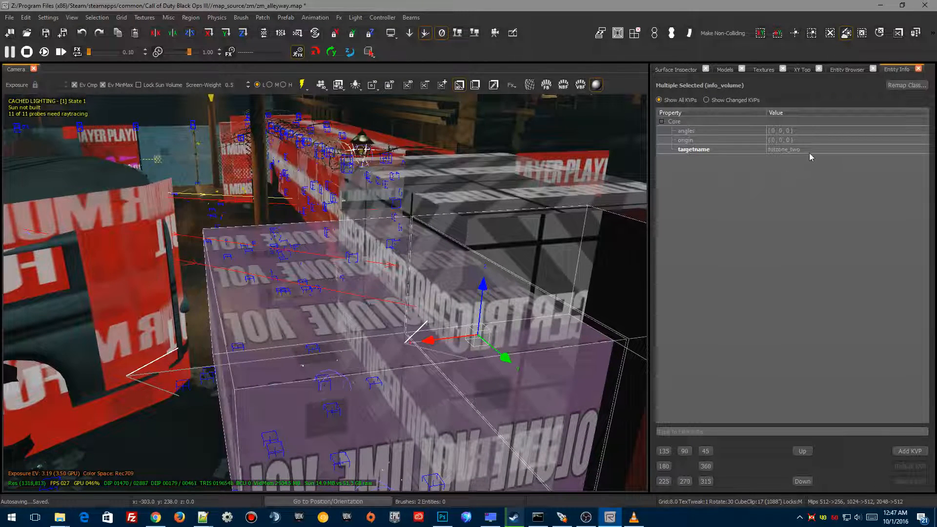
pyautogui.click(693, 148)
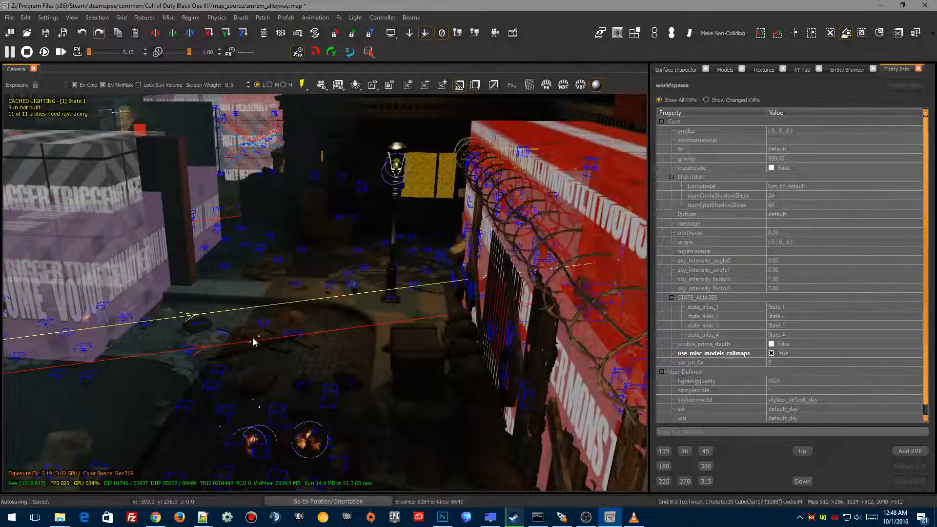
# Convert the starting-area brush into an info_volume entity.
pyautogui.rightClick(254, 342)
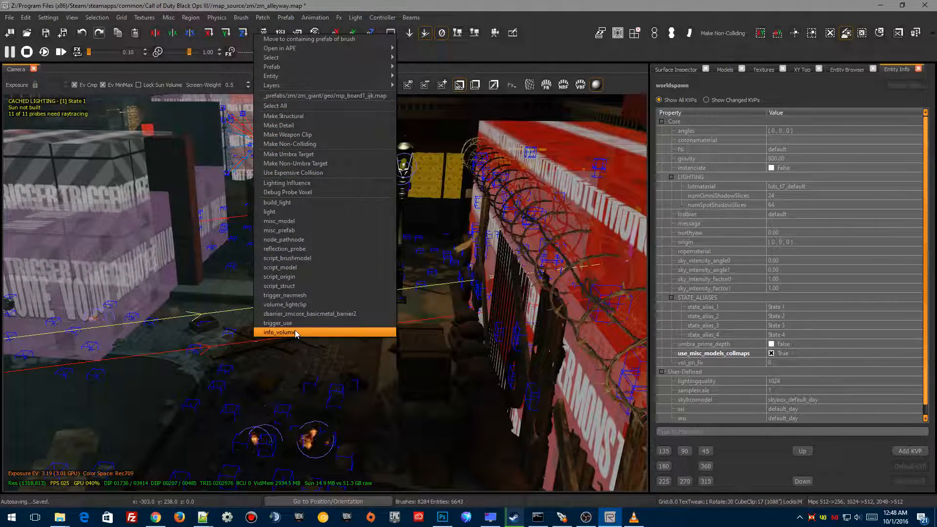
pyautogui.click(278, 332)
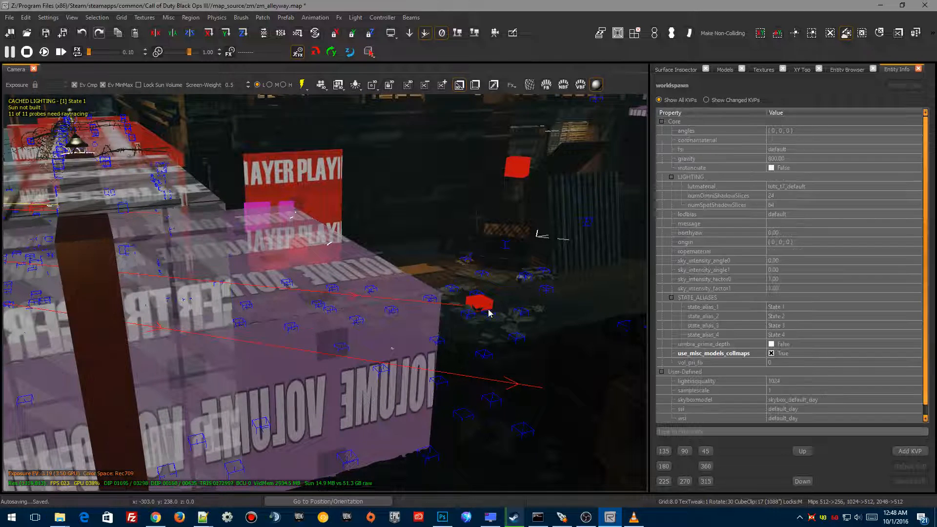
# Select the zone volume and set its targetname to tutzone_two.
pyautogui.click(479, 304)
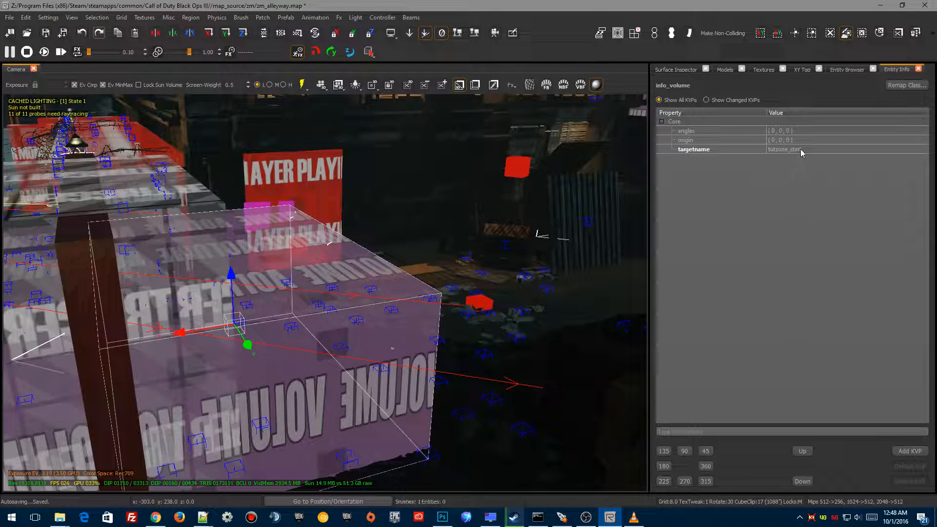
pyautogui.click(693, 149)
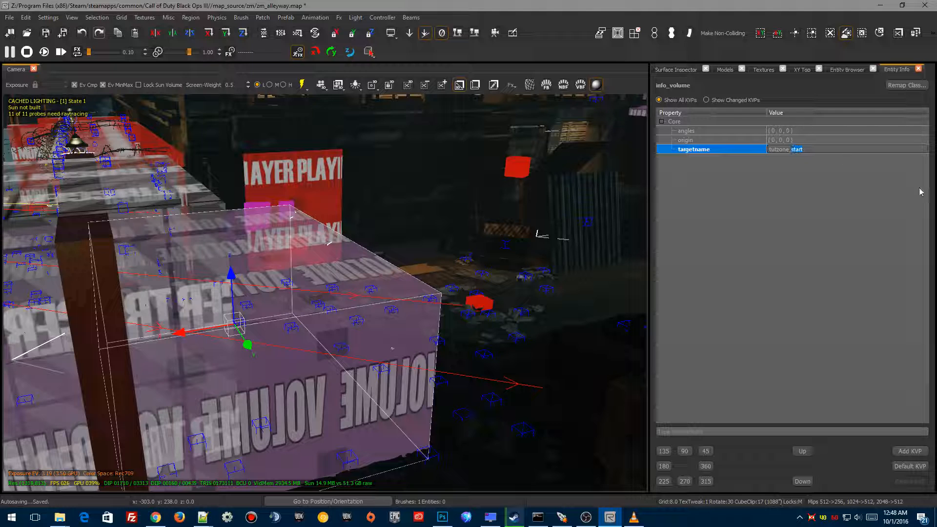
pyautogui.write('tutzone_two_spawners')
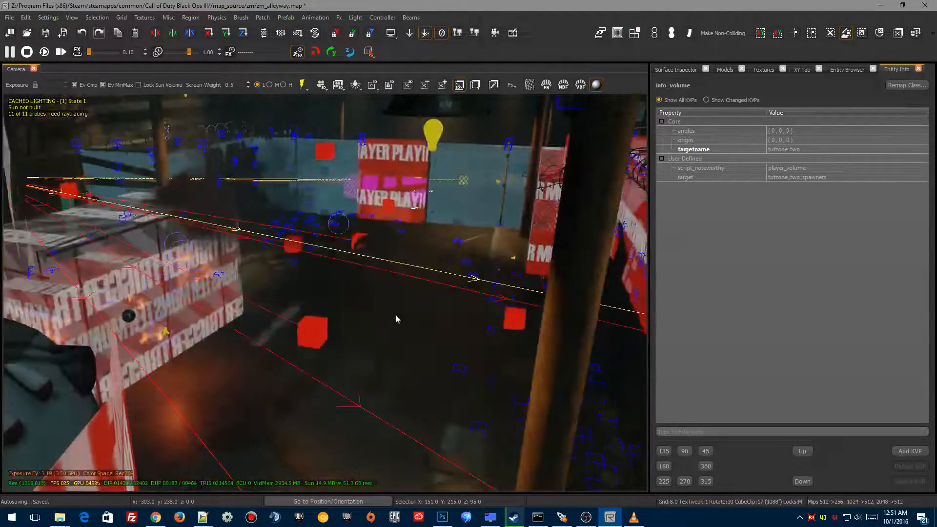
pyautogui.click(310, 332)
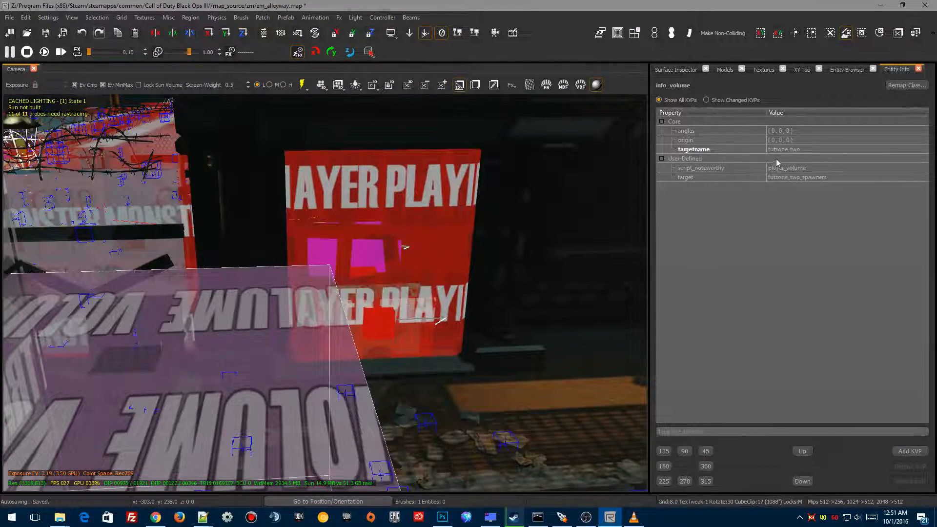
pyautogui.moveTo(784, 182)
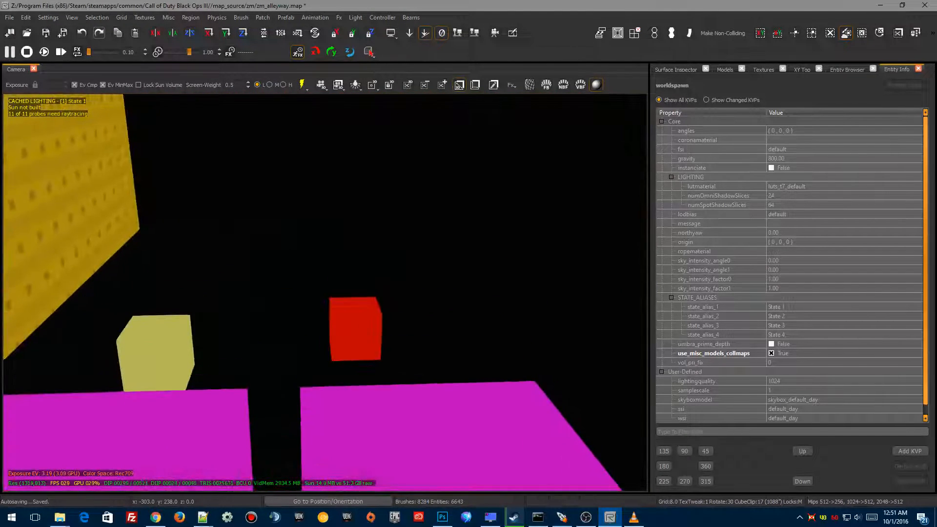
# Select the door's trigger_use named zombie_door to show its key/values.
pyautogui.click(353, 328)
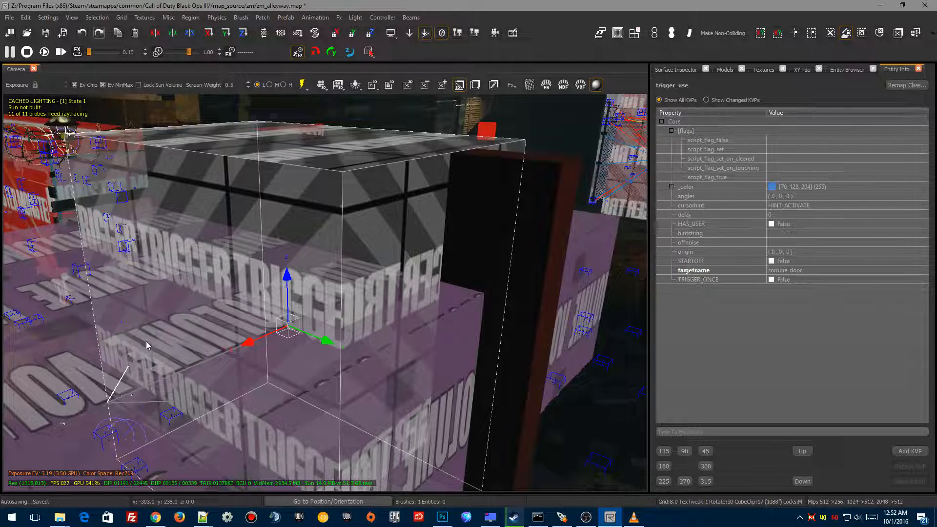
# Add key script_flag with value enter_tutzone_two to the zombie_door trigger.
pyautogui.click(908, 451)
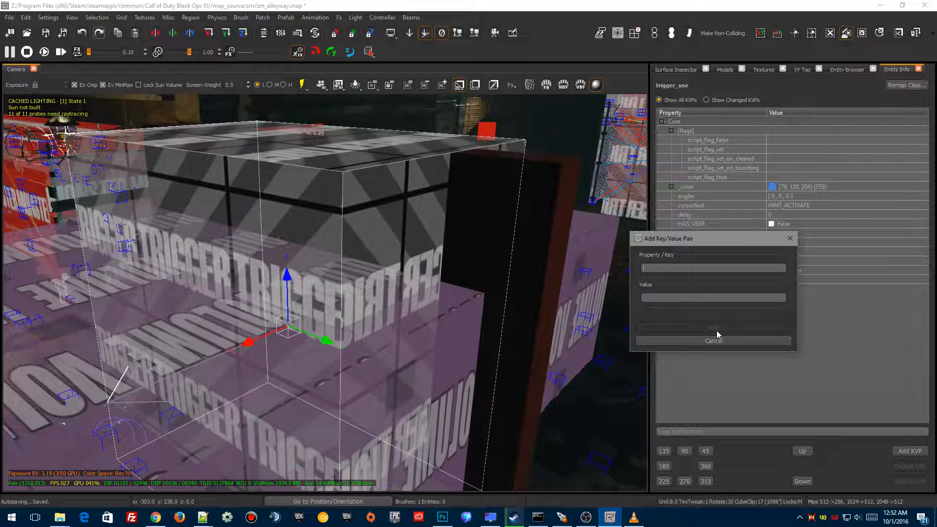
pyautogui.write('script_flag')
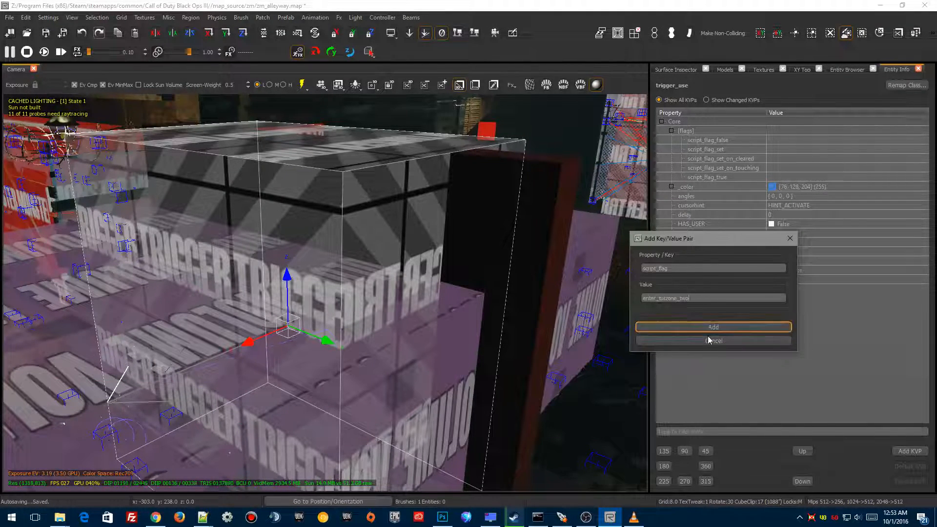
pyautogui.click(713, 327)
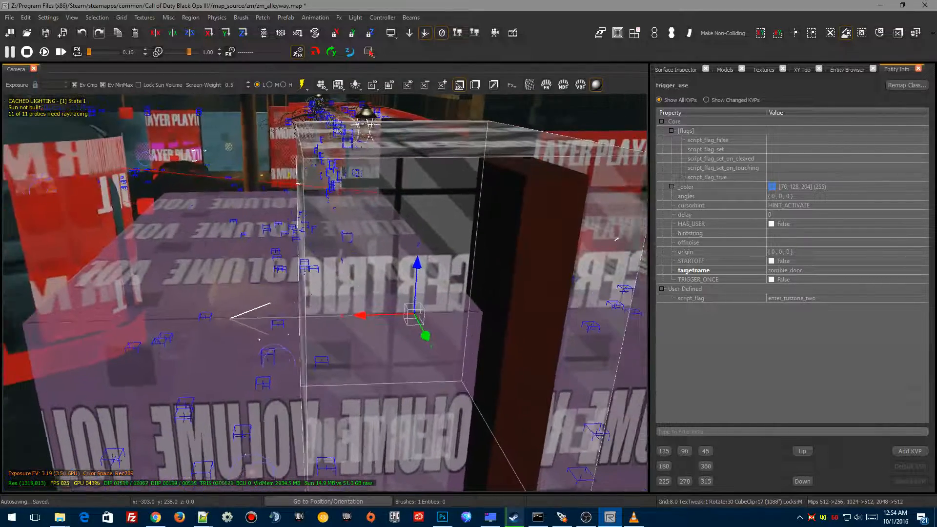
# Add key script_noteworthy with value magic_door to the door trigger.
pyautogui.click(909, 451)
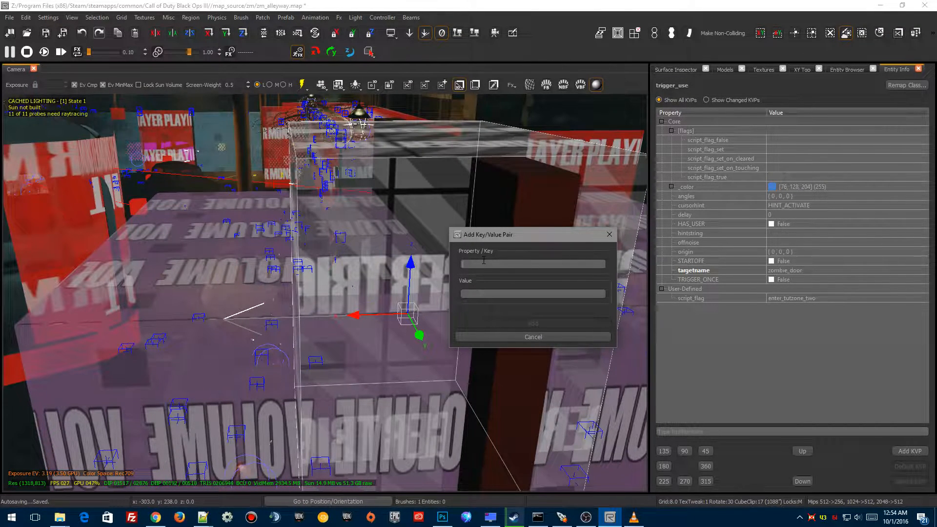
pyautogui.write('script_noteworthy')
pyautogui.click(532, 294)
pyautogui.write('magic_door')
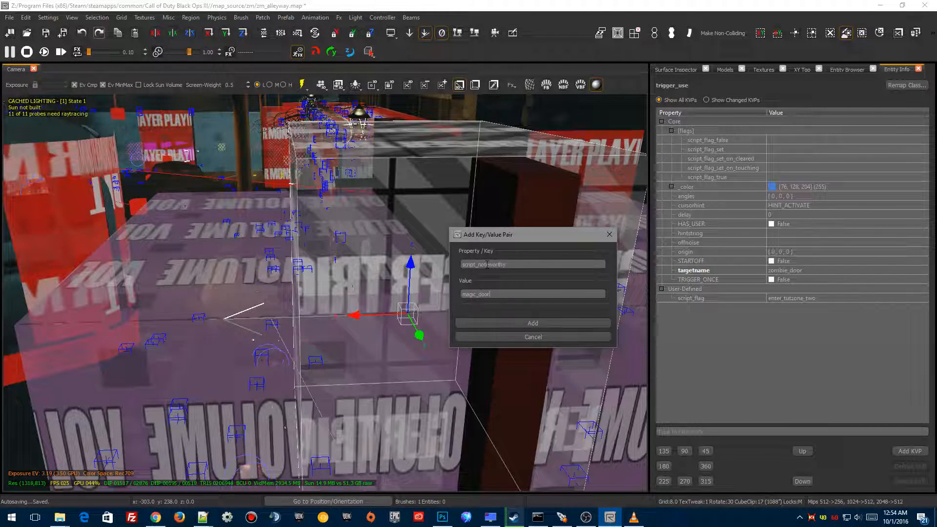
pyautogui.moveTo(532, 323)
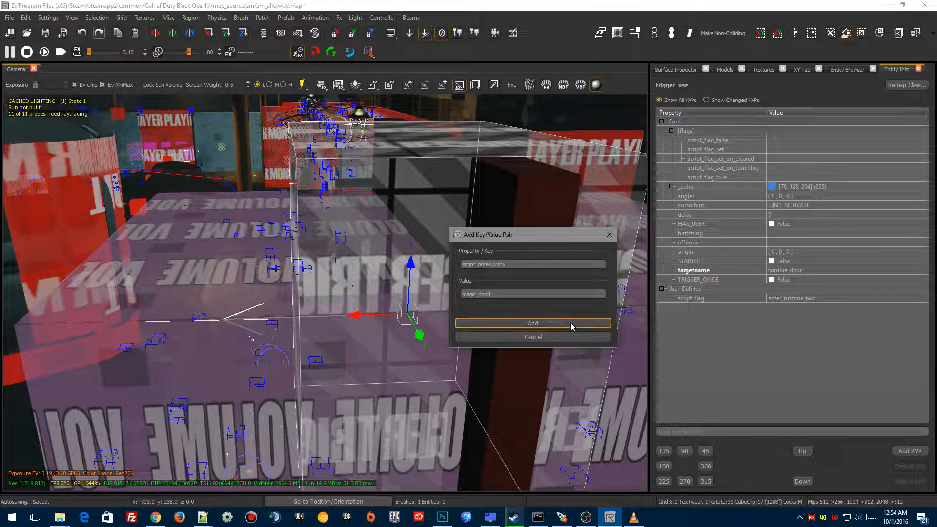
pyautogui.click(532, 323)
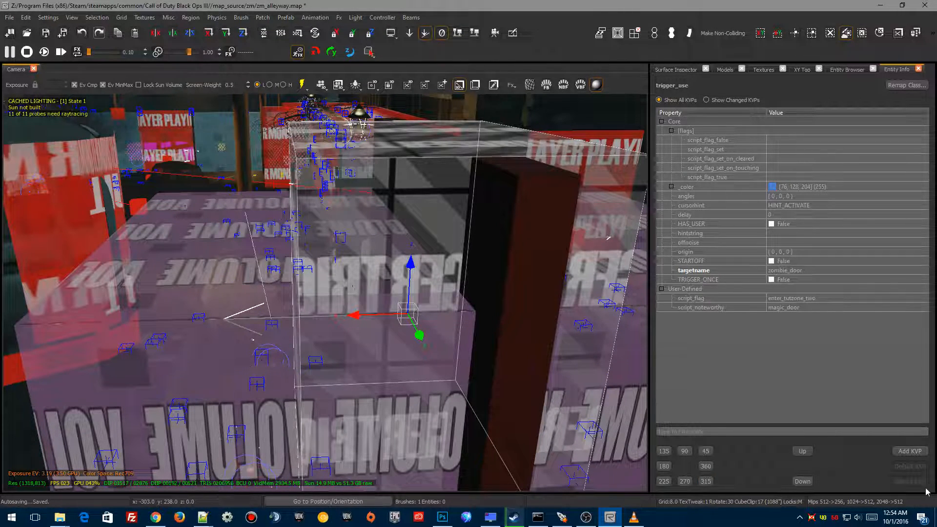
# Add a target key set to tutzone_two_door and reselect the trigger to verify.
pyautogui.click(909, 451)
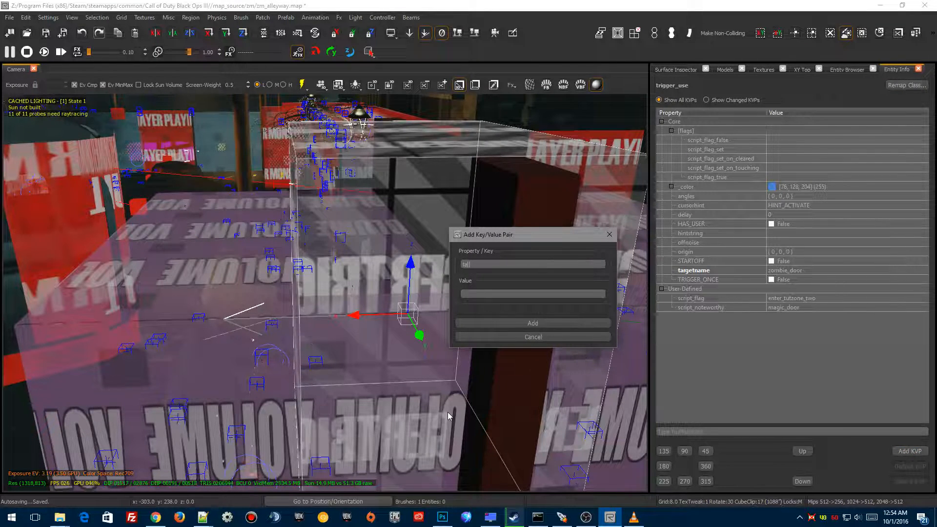
pyautogui.write('target')
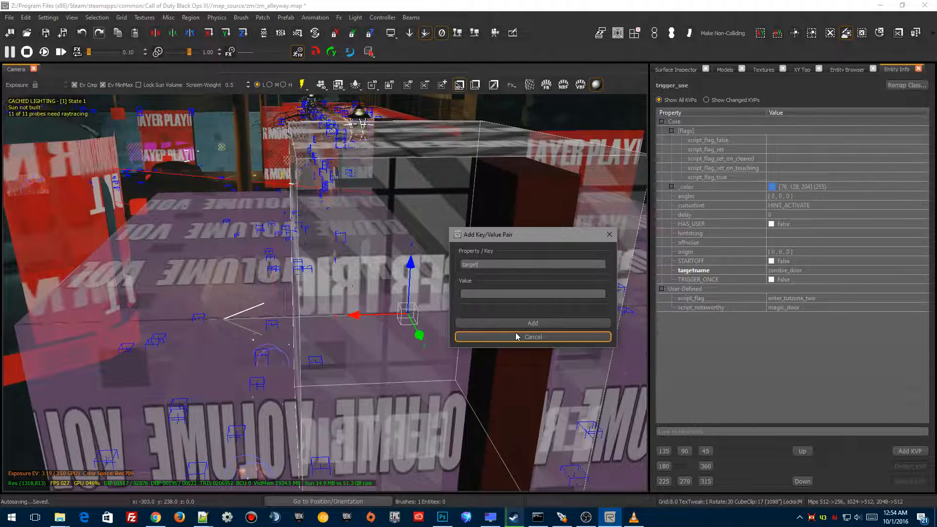
pyautogui.click(532, 294)
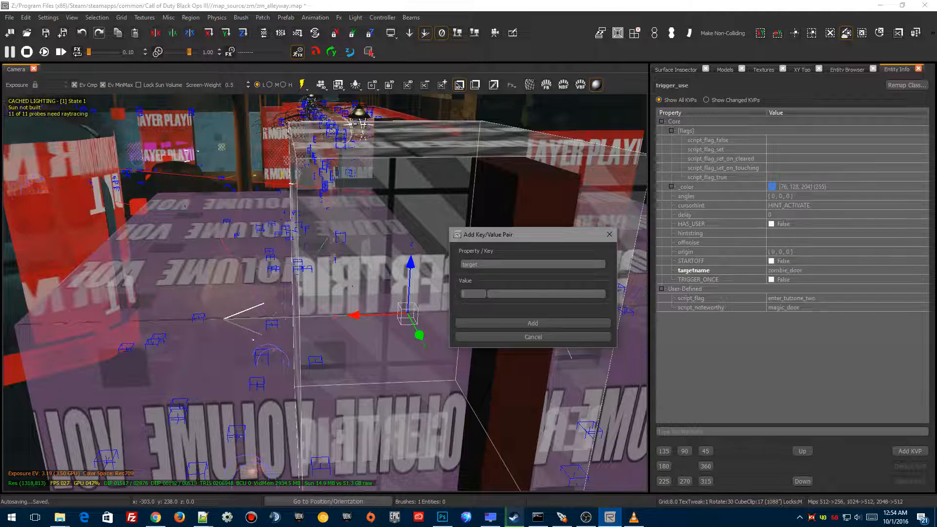
pyautogui.write('tutol')
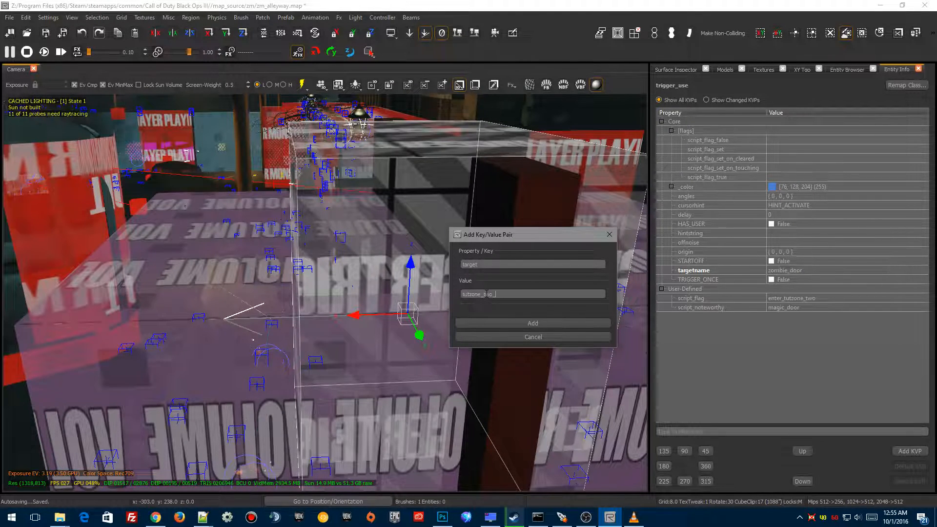
pyautogui.click(532, 323)
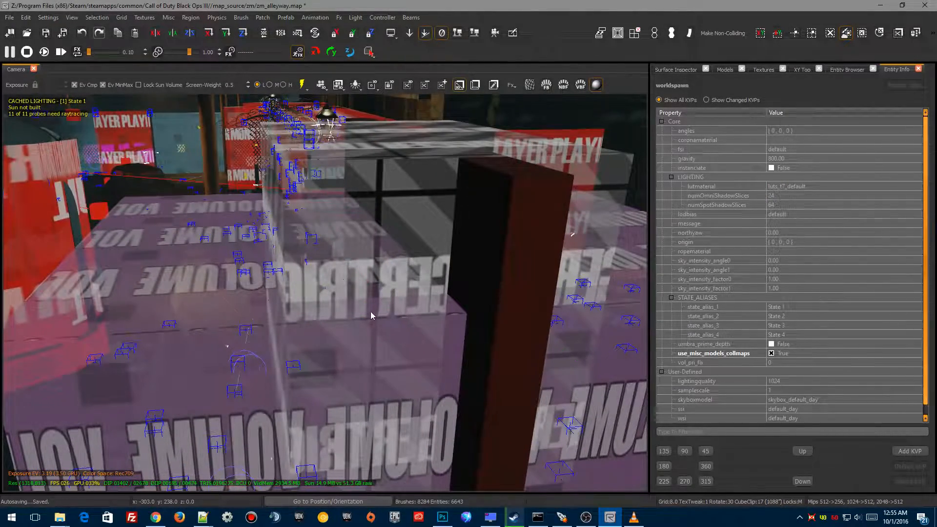
pyautogui.click(388, 313)
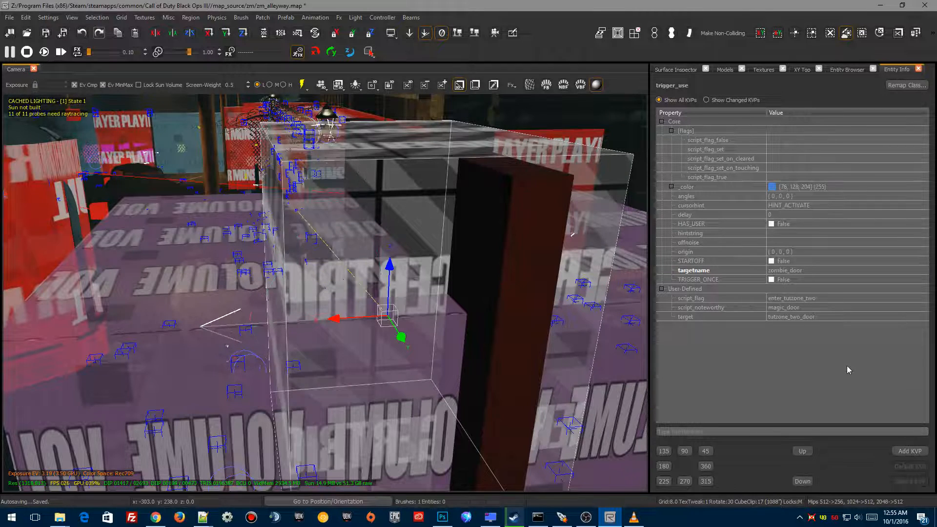
# Add zombie_cost 750 to the door trigger.
pyautogui.click(909, 450)
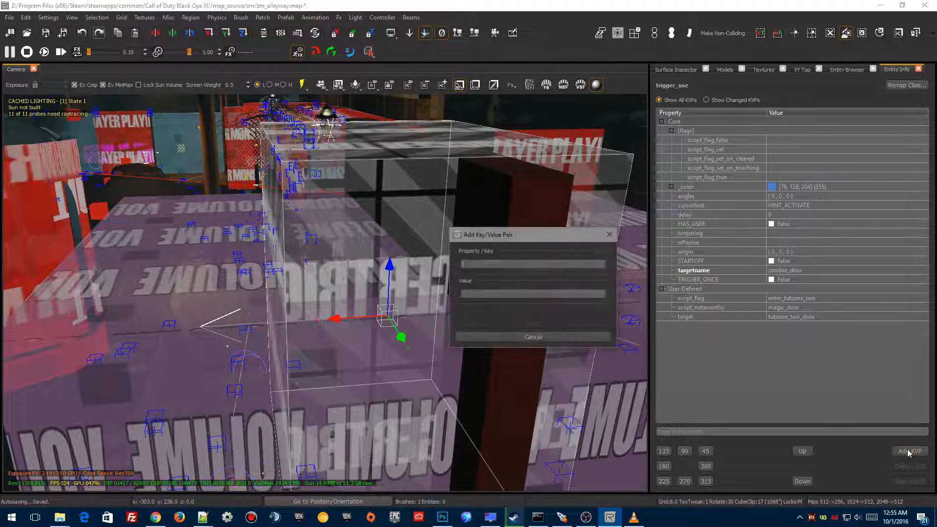
pyautogui.write('zombie_cost')
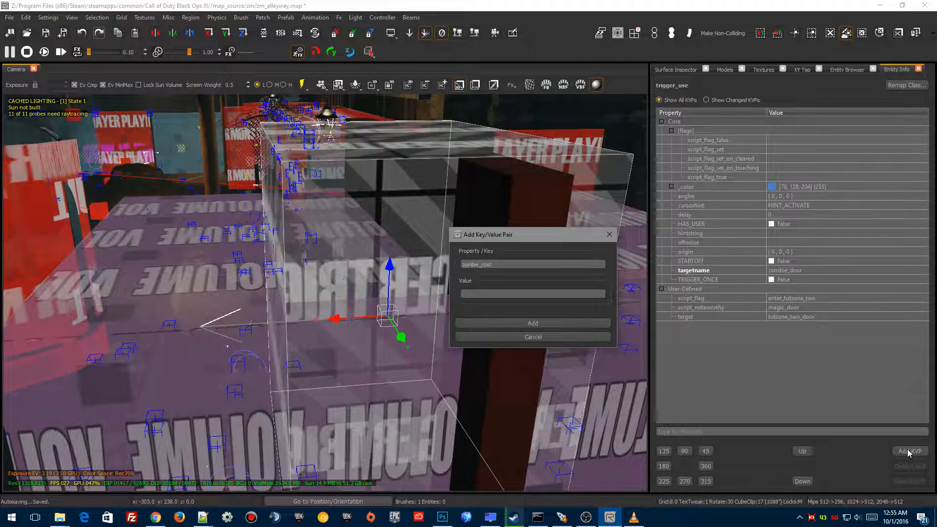
pyautogui.write('750')
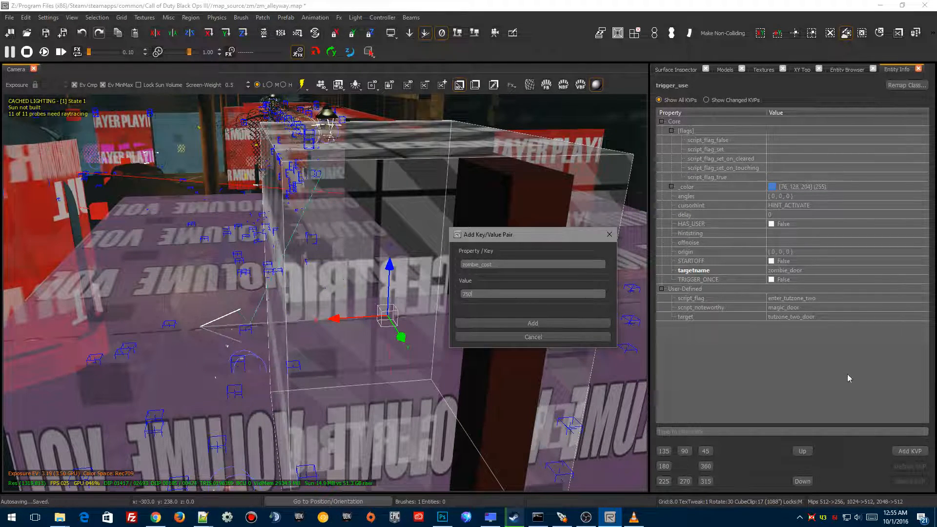
pyautogui.click(532, 323)
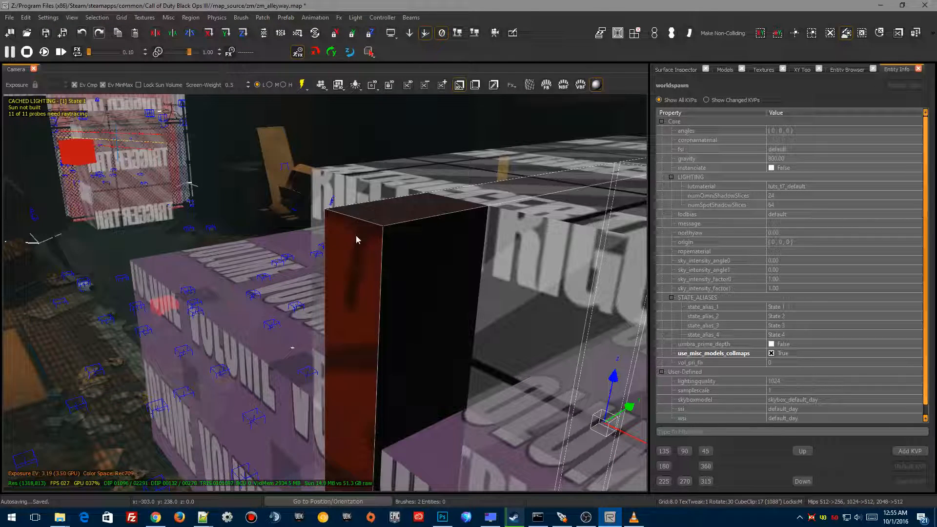
pyautogui.moveTo(791, 215)
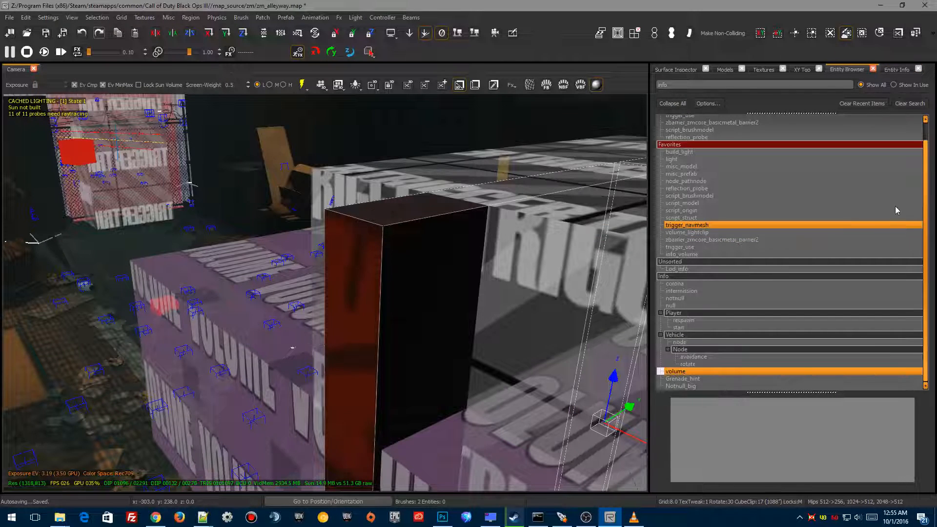
pyautogui.click(682, 203)
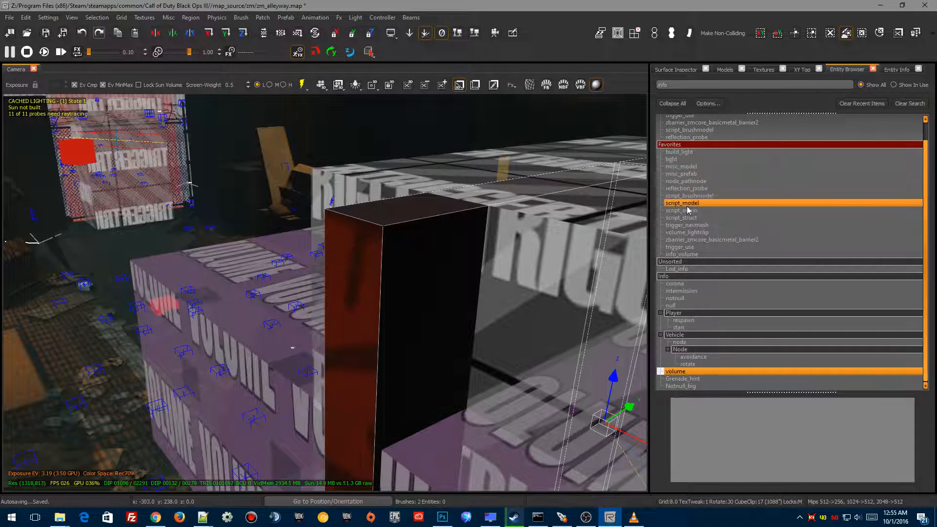
pyautogui.moveTo(686, 188)
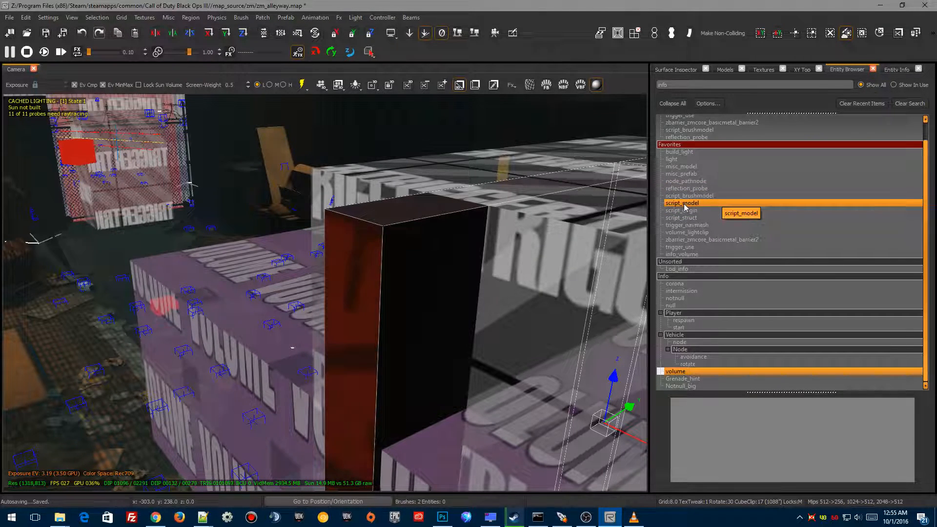
pyautogui.rightClick(682, 203)
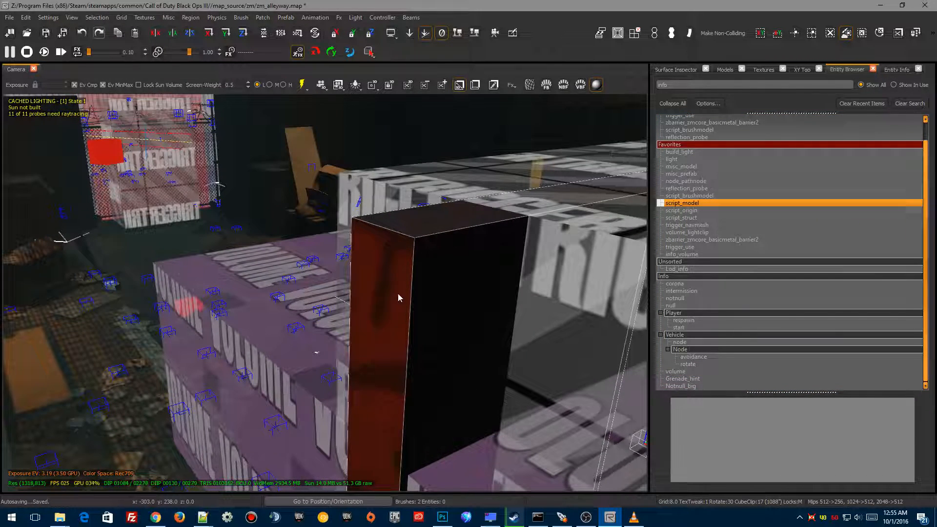
pyautogui.rightClick(399, 298)
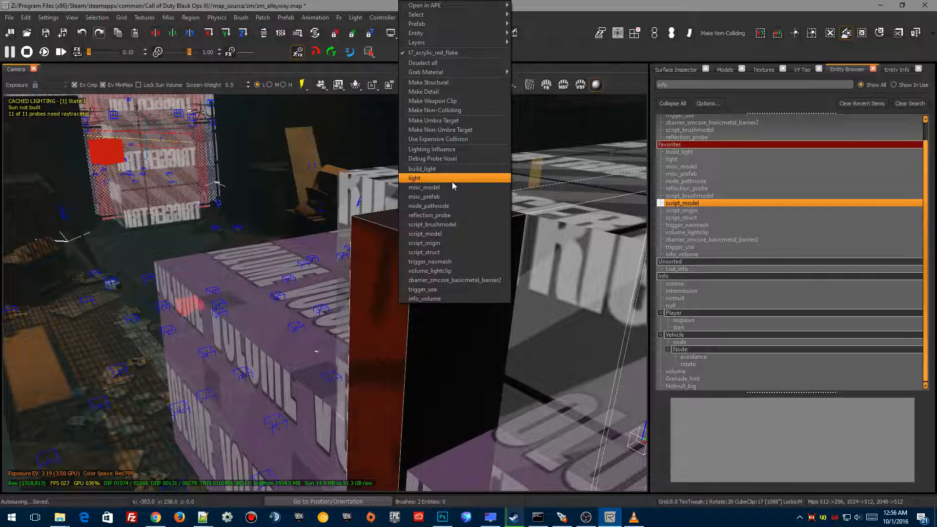
pyautogui.moveTo(432, 225)
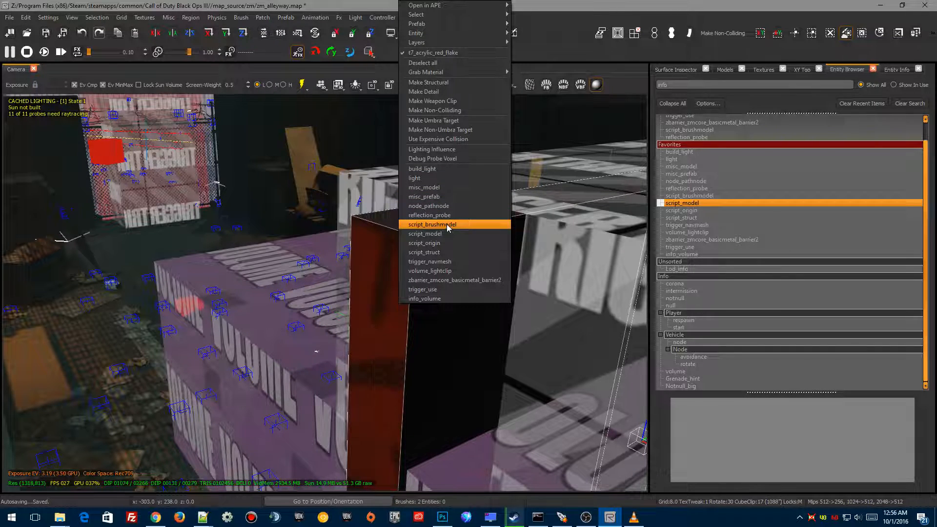
pyautogui.moveTo(425, 233)
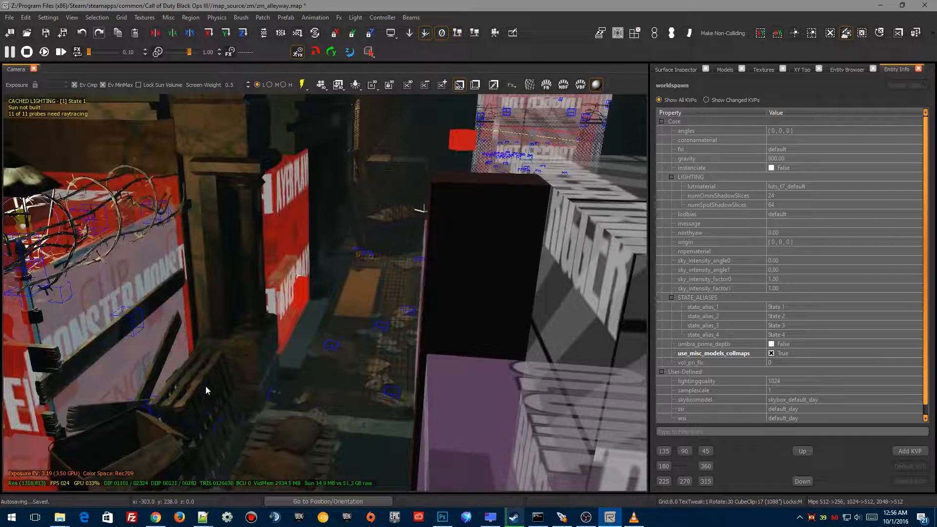
pyautogui.rightClick(208, 391)
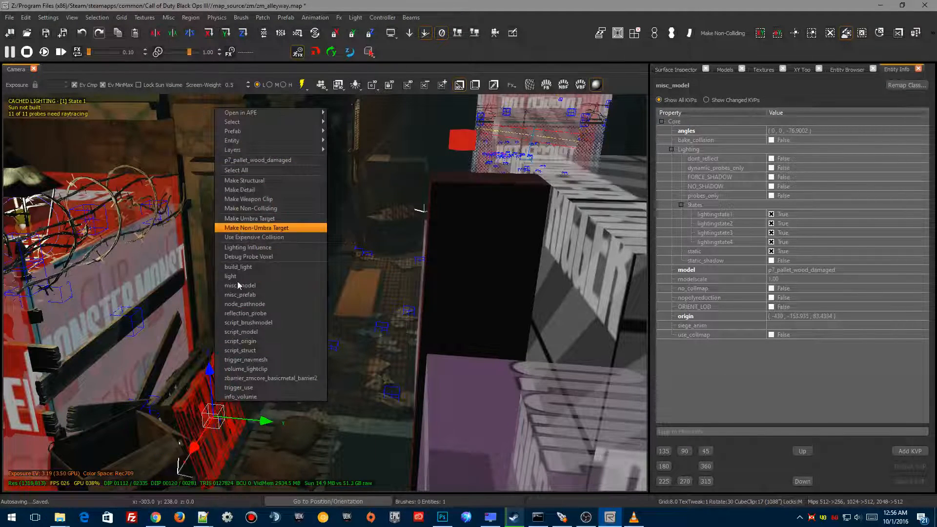
pyautogui.moveTo(240, 331)
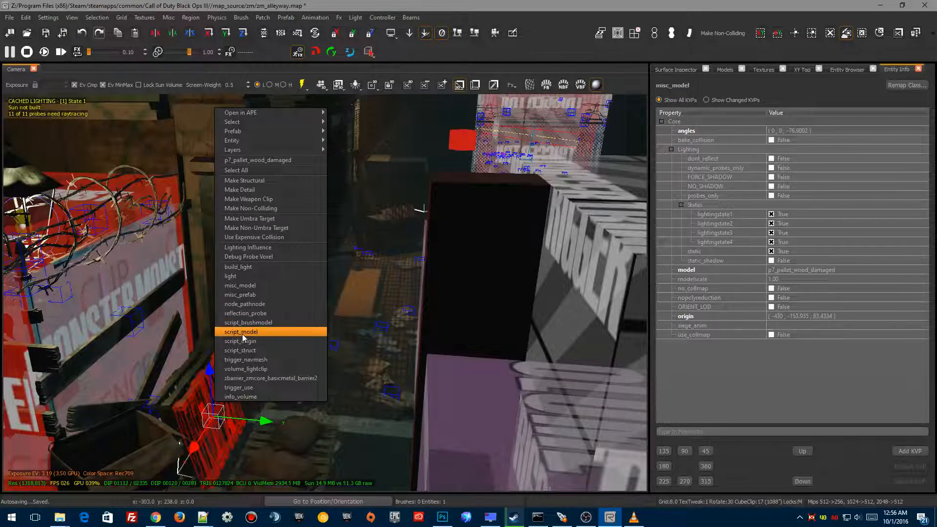
pyautogui.moveTo(247, 322)
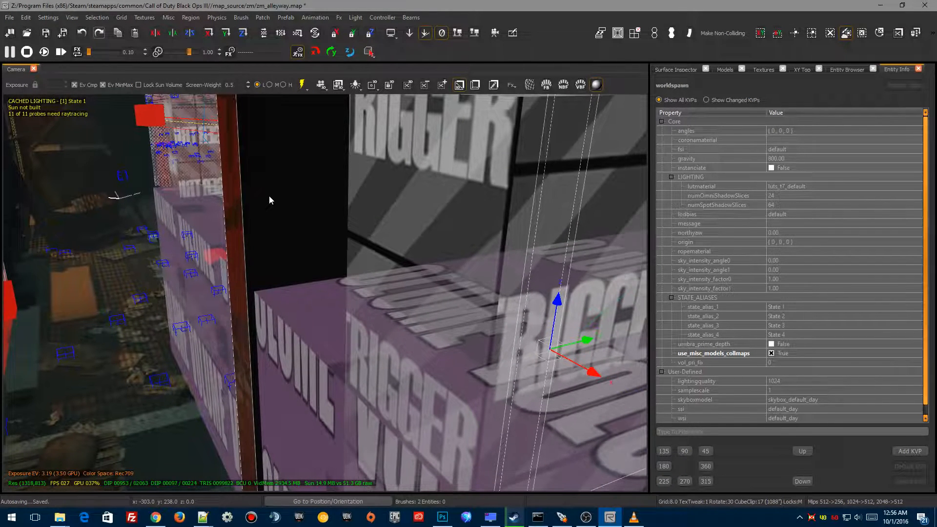
# Bring up the entity-type menu to make the door brushes script_brushmodels.
pyautogui.rightClick(270, 200)
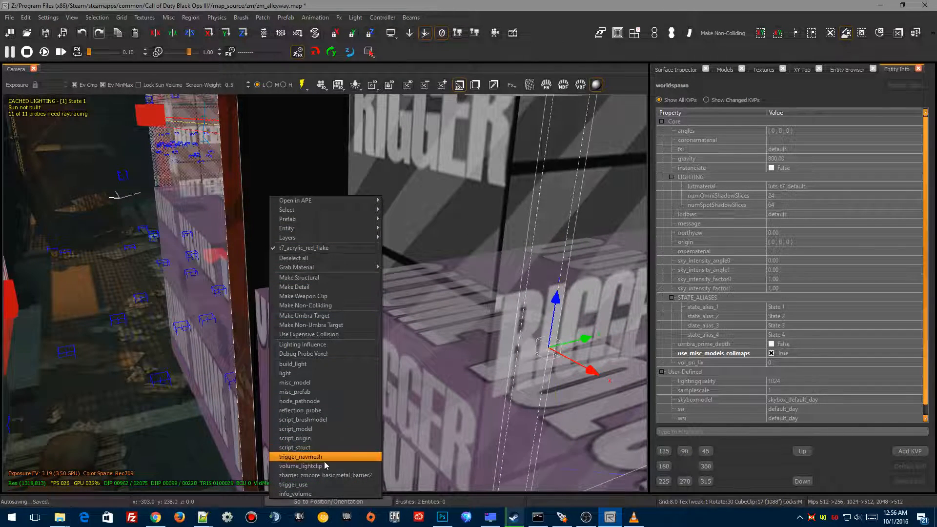
pyautogui.moveTo(295, 430)
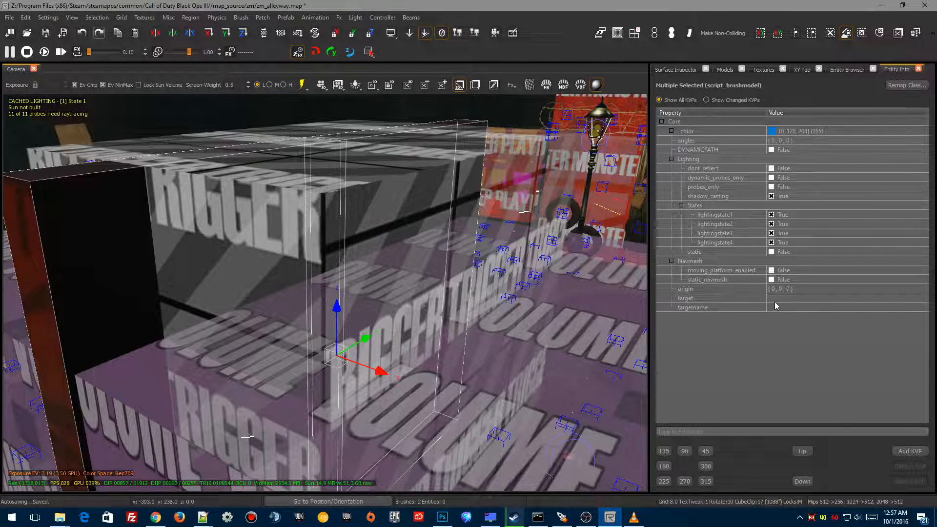
# Set the door brushmodels' targetname to tutzone_two_door in Entity Info.
pyautogui.click(685, 299)
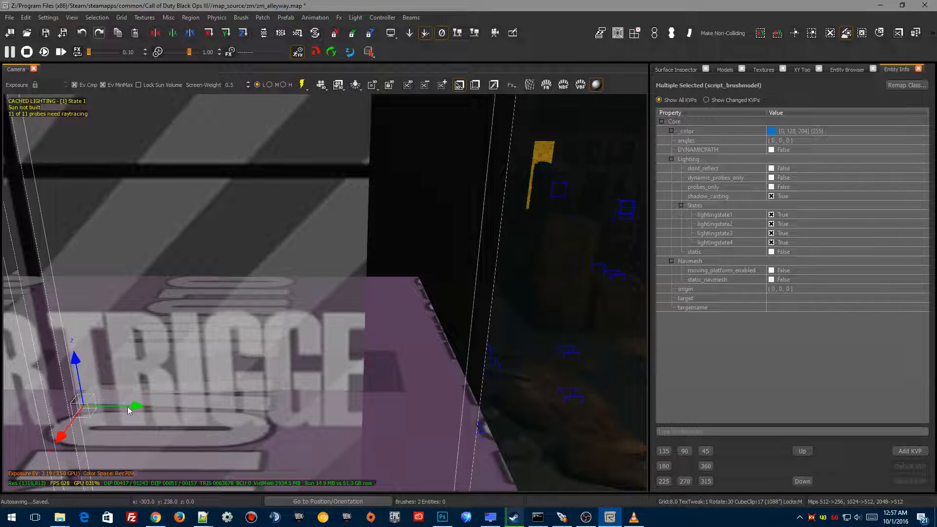
pyautogui.click(693, 307)
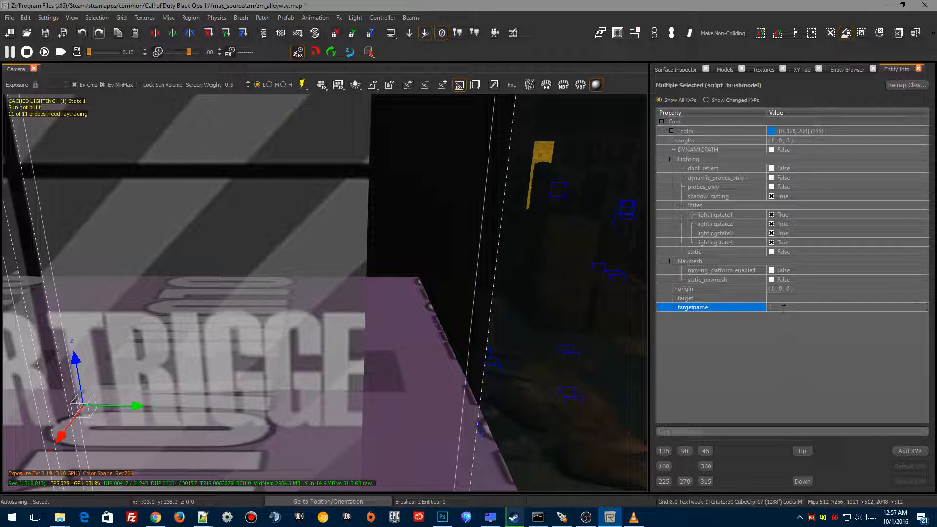
pyautogui.write('zombie_fire')
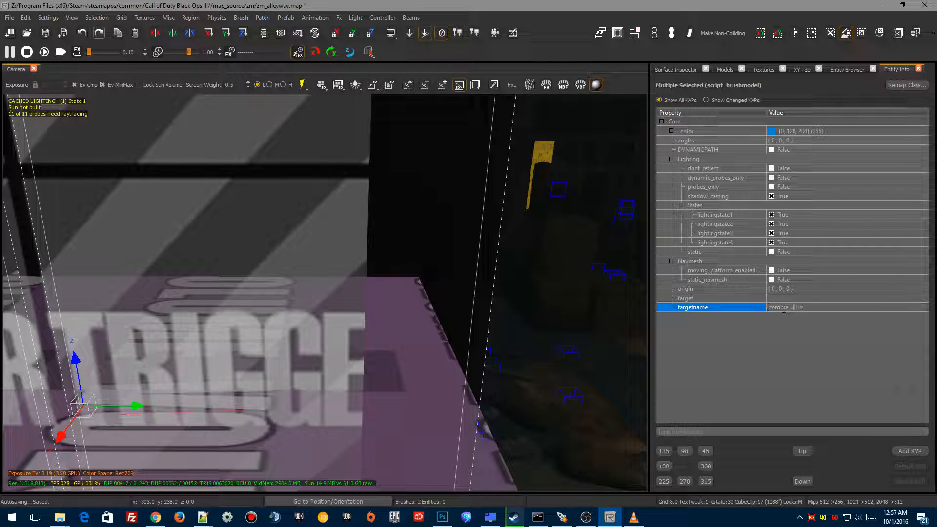
pyautogui.write('zombie_door')
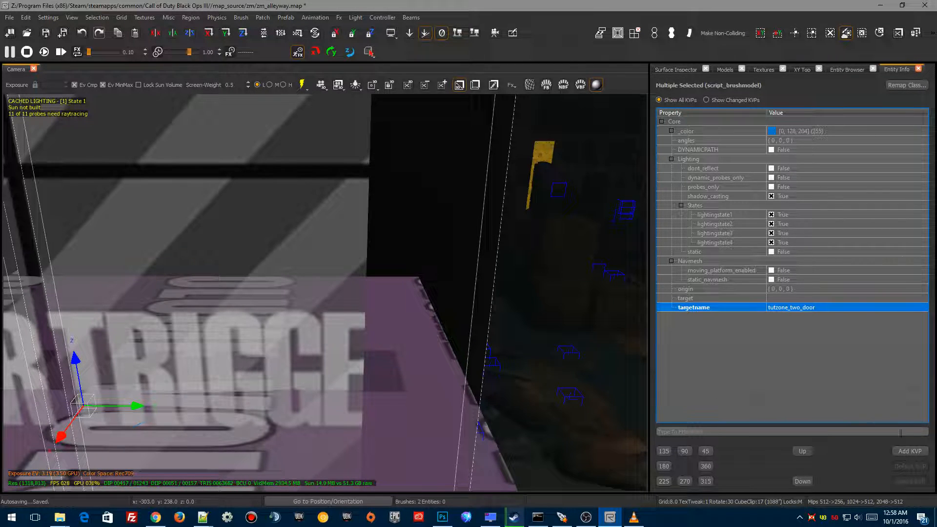
# Give the door brushmodels a script_string key with the value move.
pyautogui.click(908, 451)
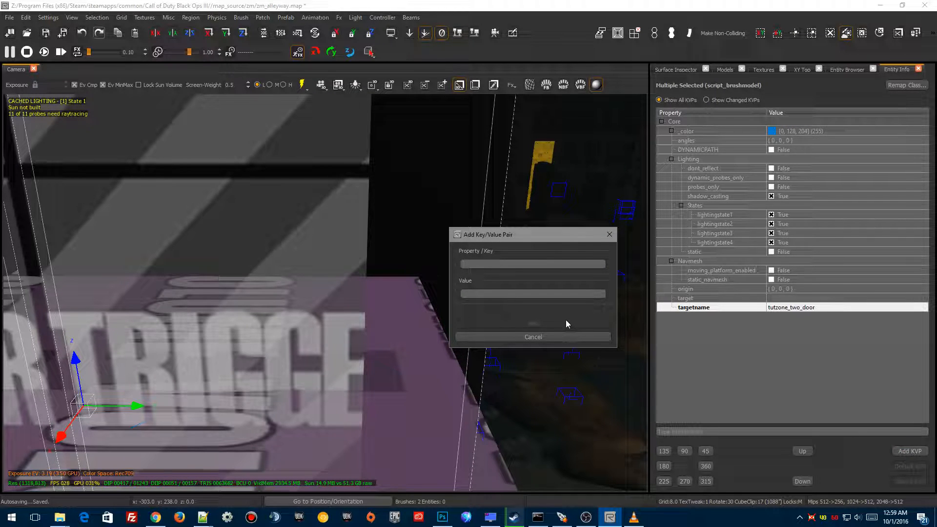
pyautogui.write('script_string')
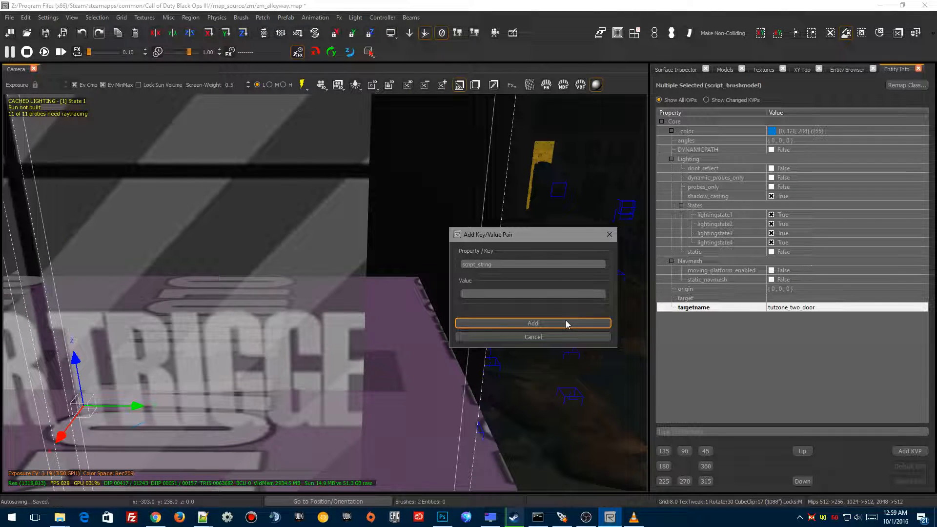
pyautogui.write('n')
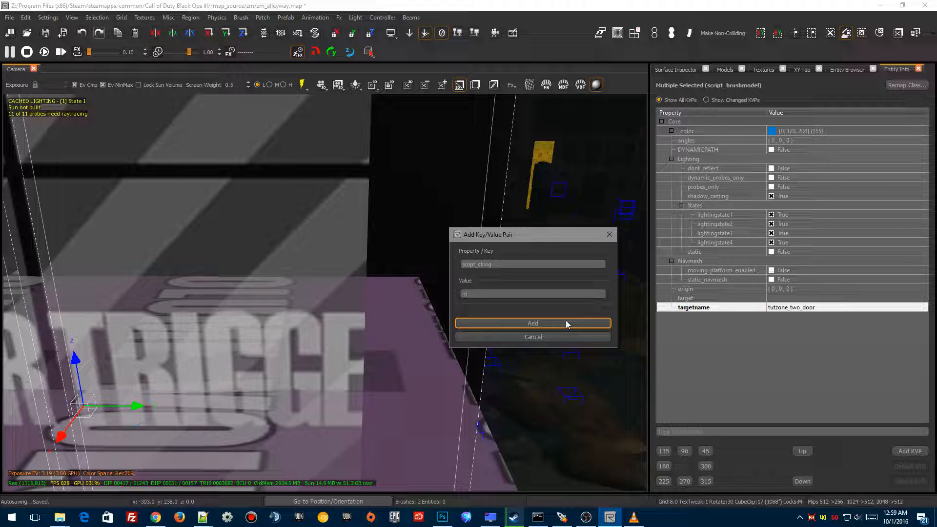
pyautogui.write('move')
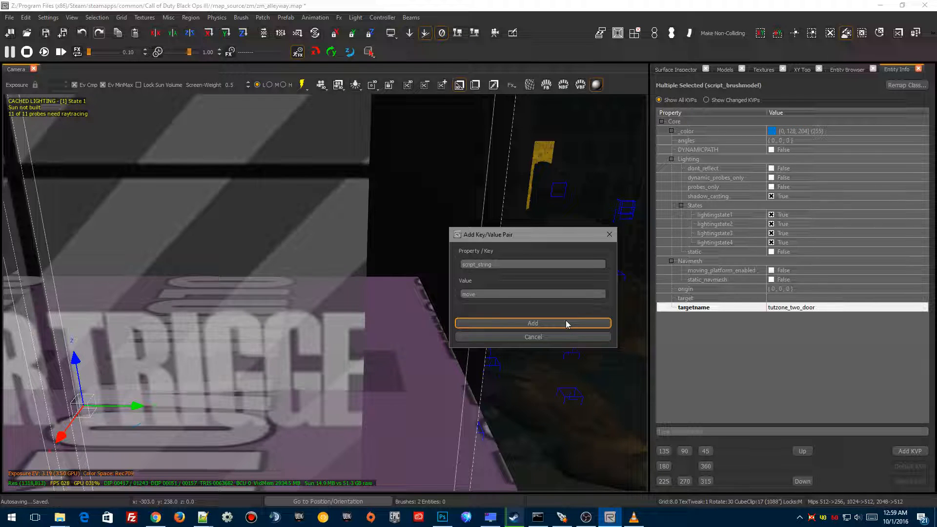
pyautogui.click(532, 323)
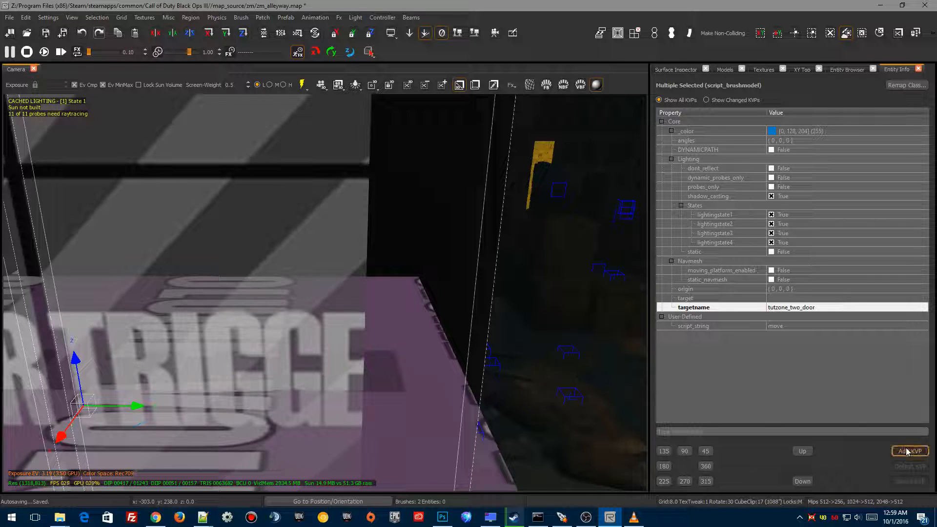
# Start a script_vector key for the doors with a value of 0 120.
pyautogui.click(909, 451)
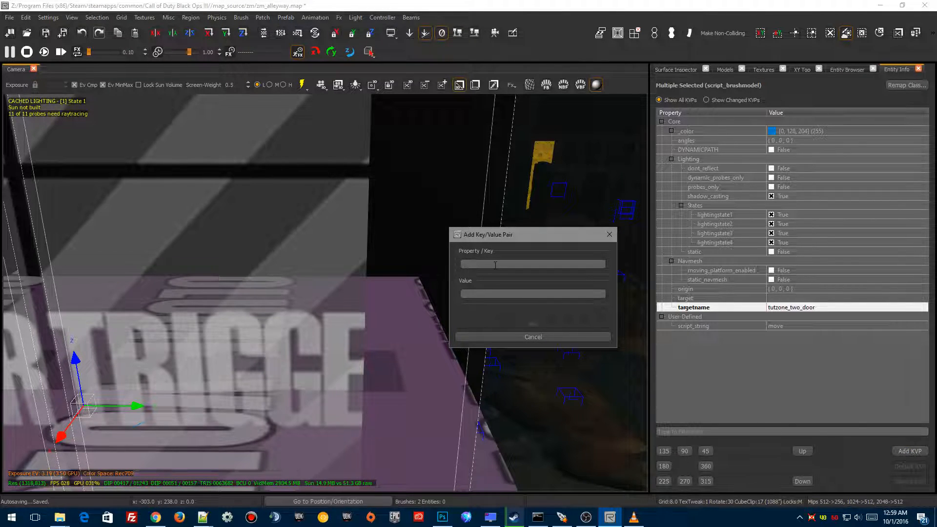
pyautogui.write('s')
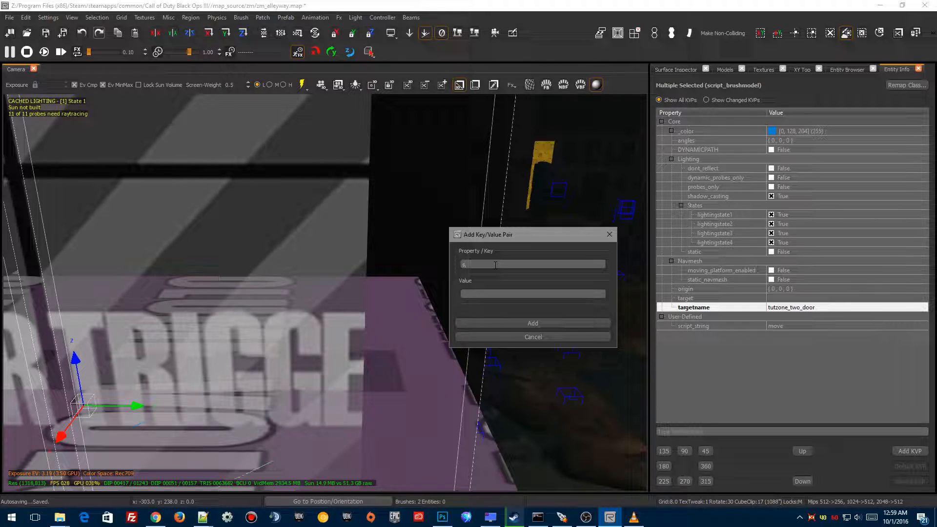
pyautogui.click(533, 323)
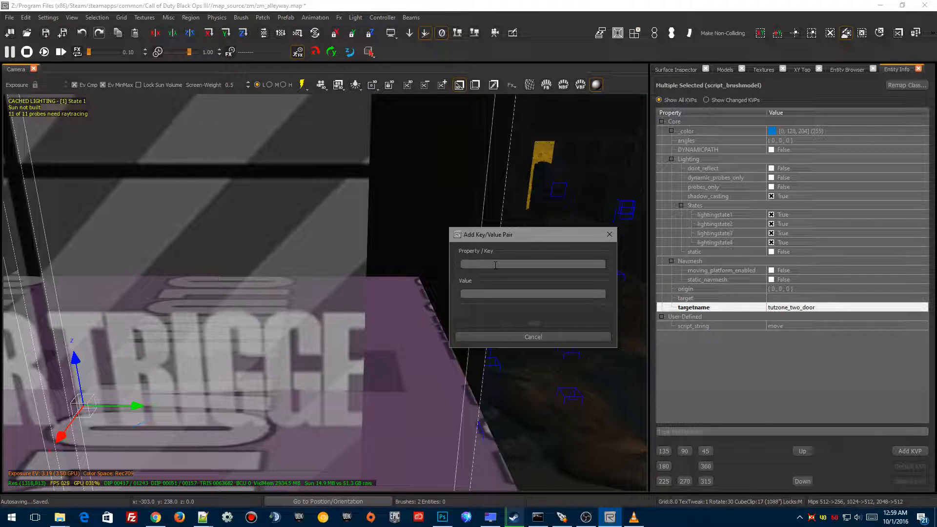
pyautogui.write('sd')
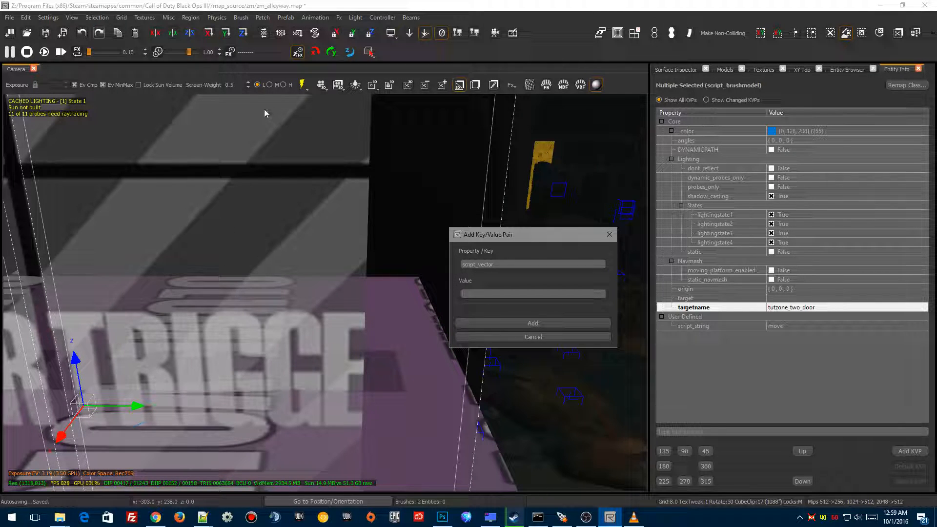
pyautogui.click(531, 294)
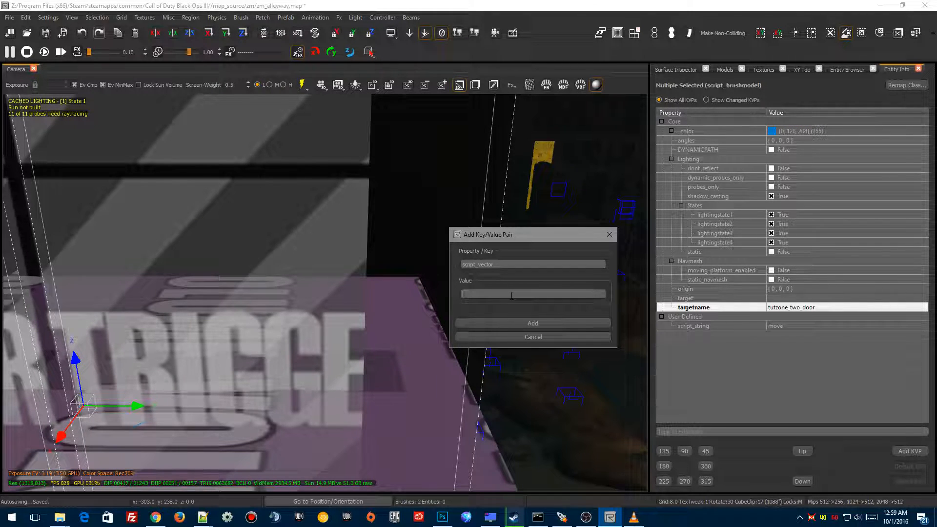
pyautogui.write('0 18')
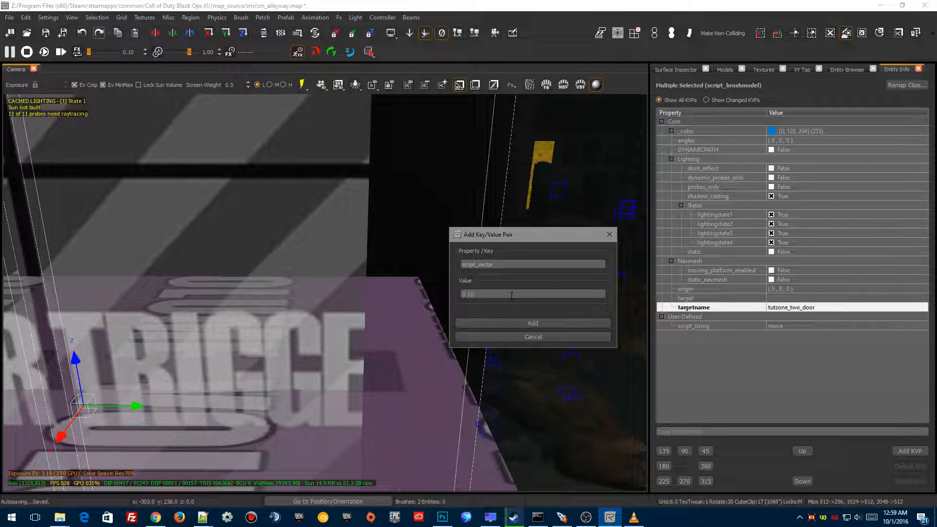
pyautogui.write('120')
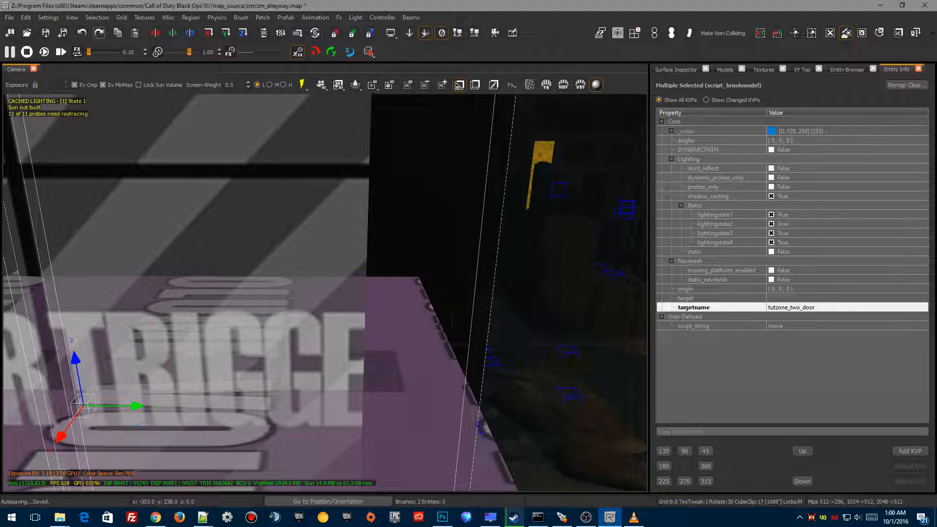
# Leave the Radiant map view to switch over to the zone script in Notepad++.
pyautogui.rightClick(693, 326)
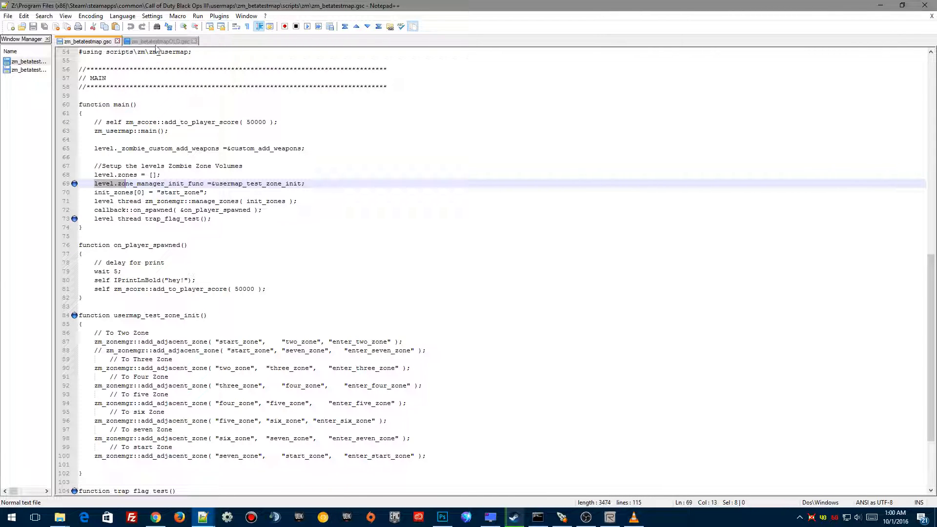
pyautogui.click(160, 41)
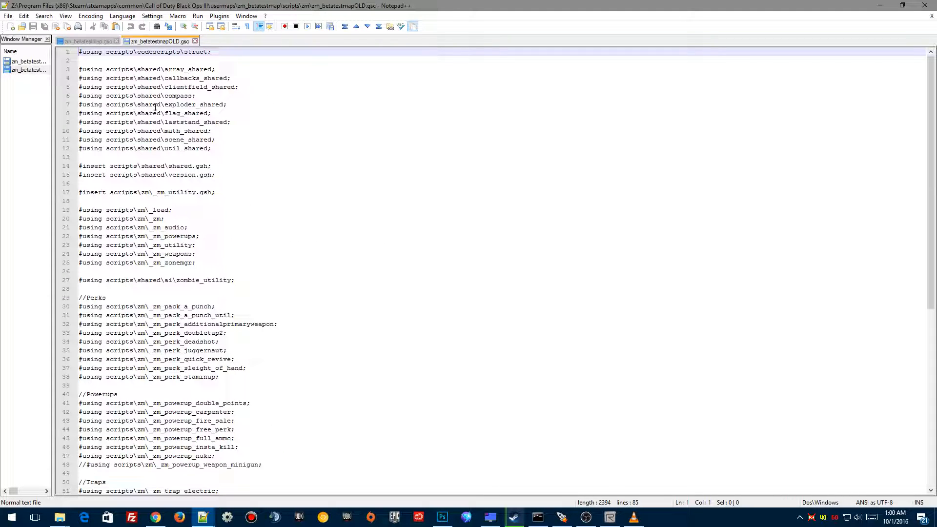
pyautogui.scroll(-3)
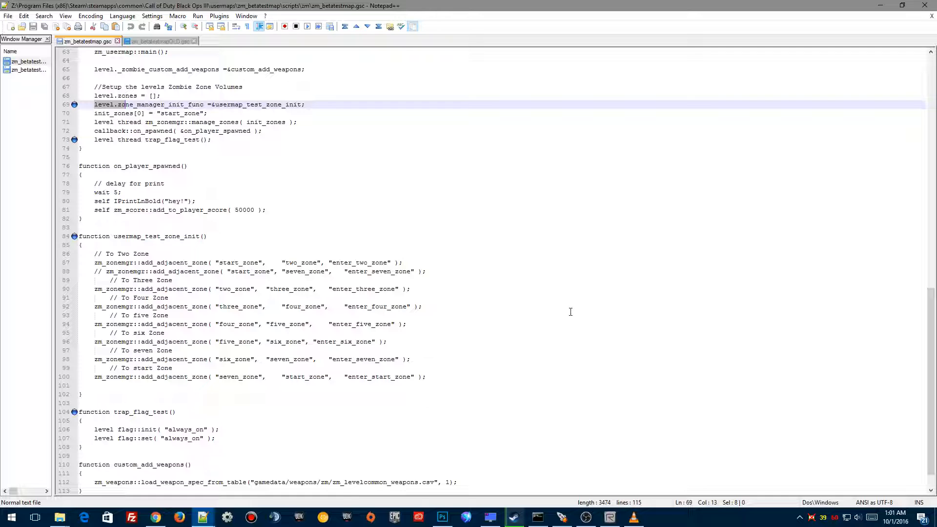
pyautogui.moveTo(586, 333)
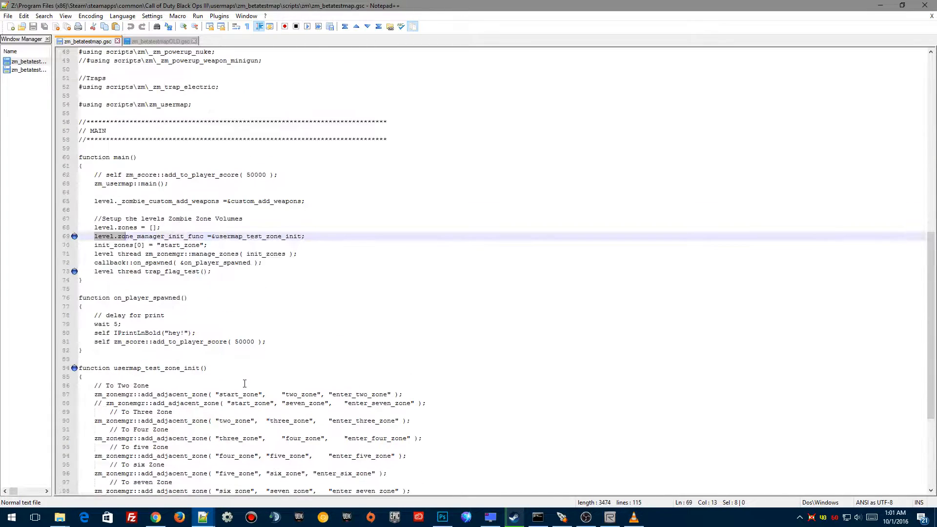
pyautogui.scroll(-3)
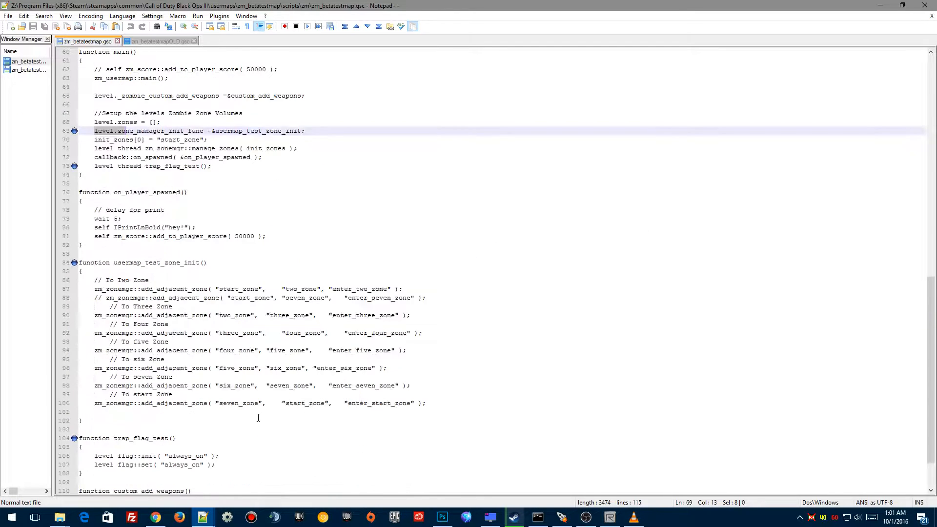
pyautogui.scroll(-3)
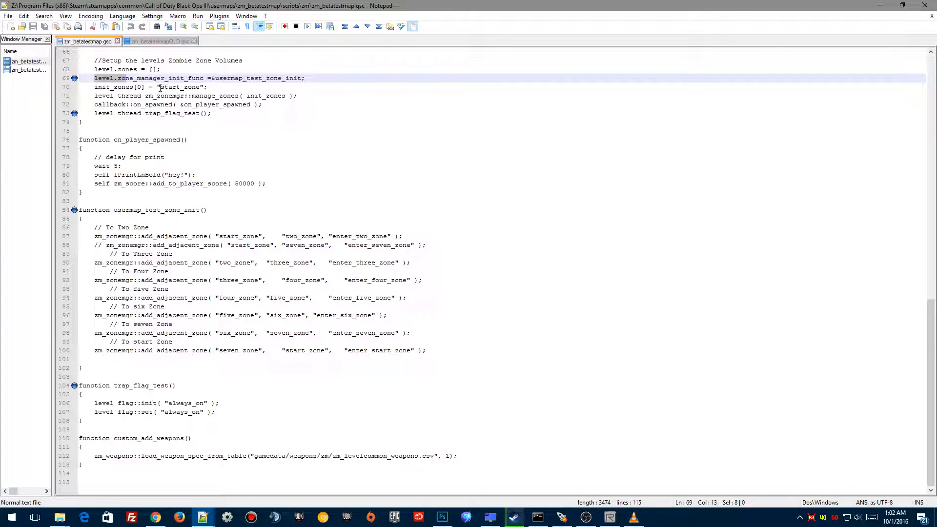
pyautogui.doubleClick(177, 87)
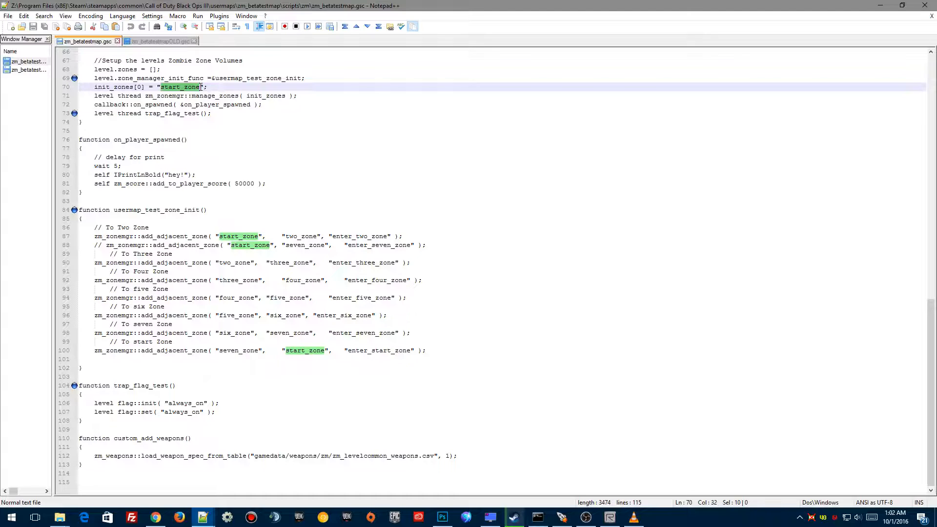